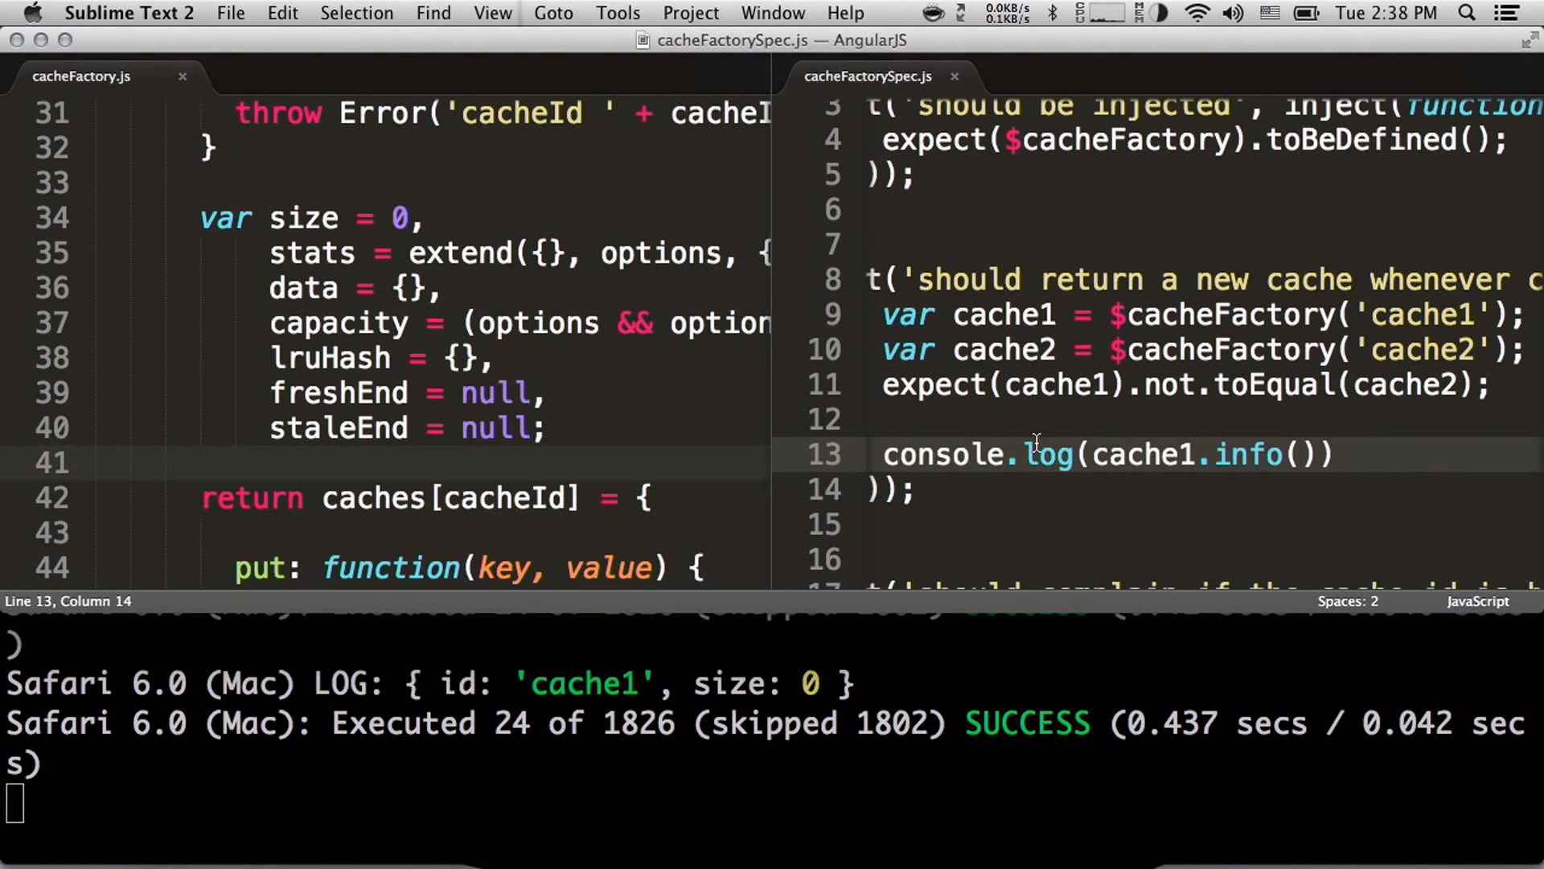
mouse_move(1053, 436)
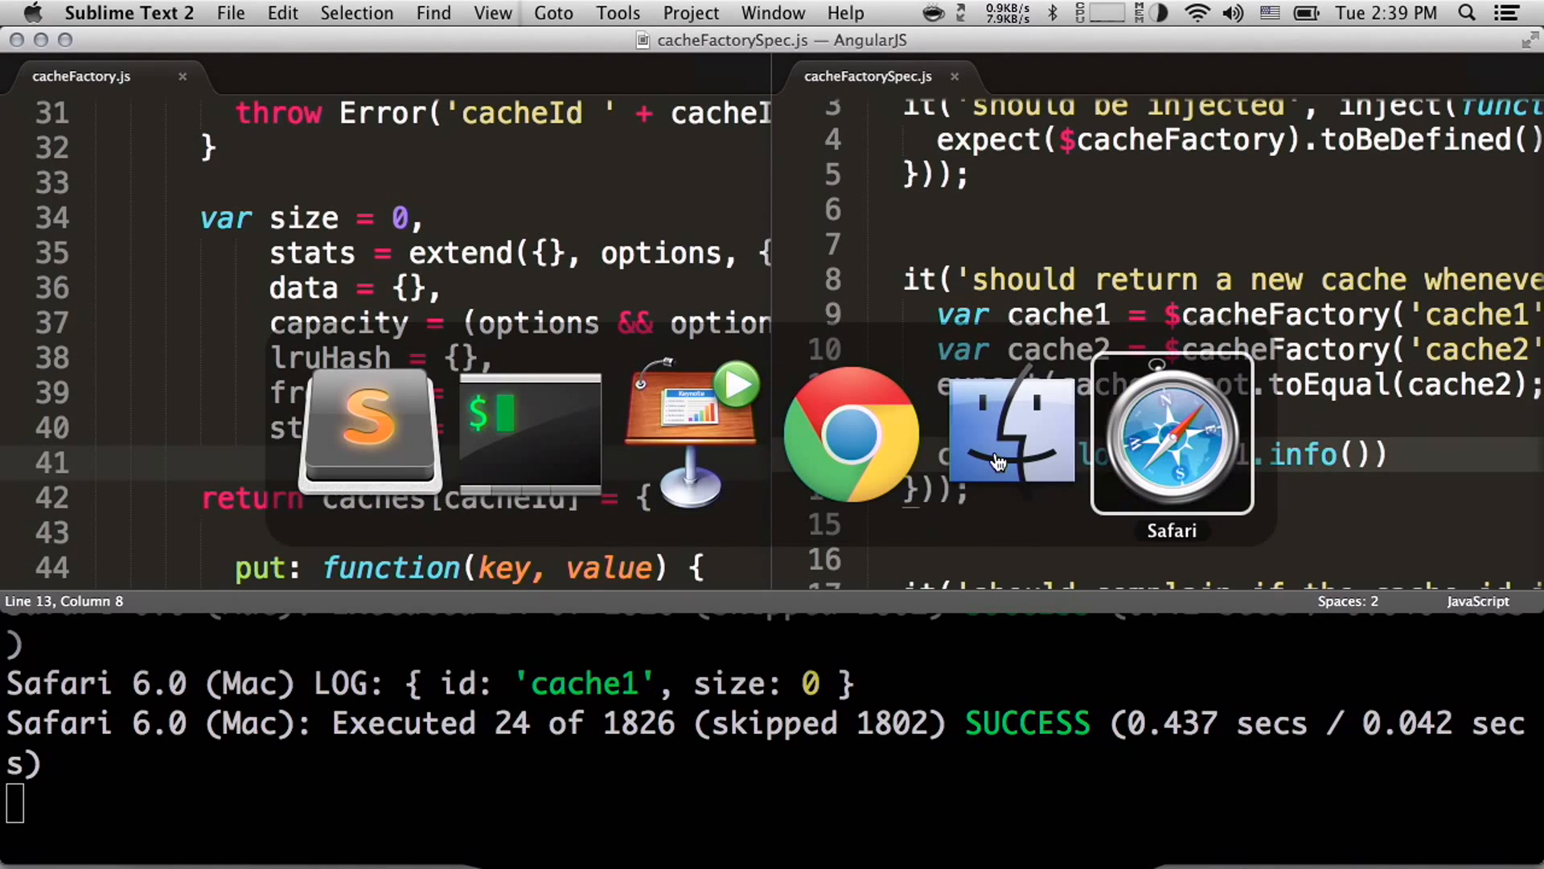
Insert a debugger statement above the console.log line in cacheFactorySpec.js and save
left_click(1169, 433)
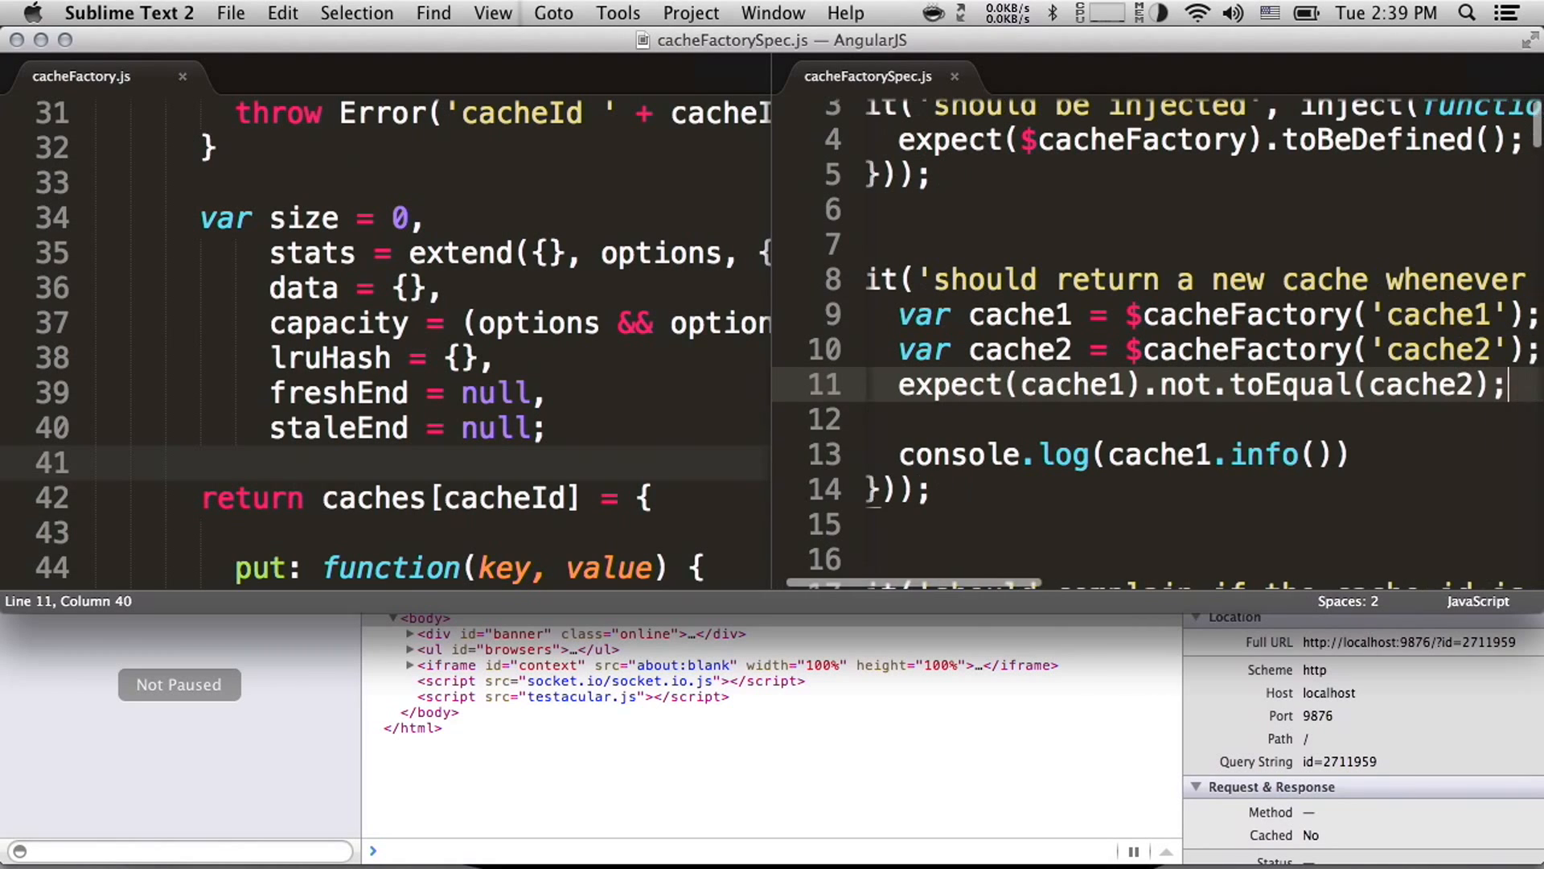
type("debugger;")
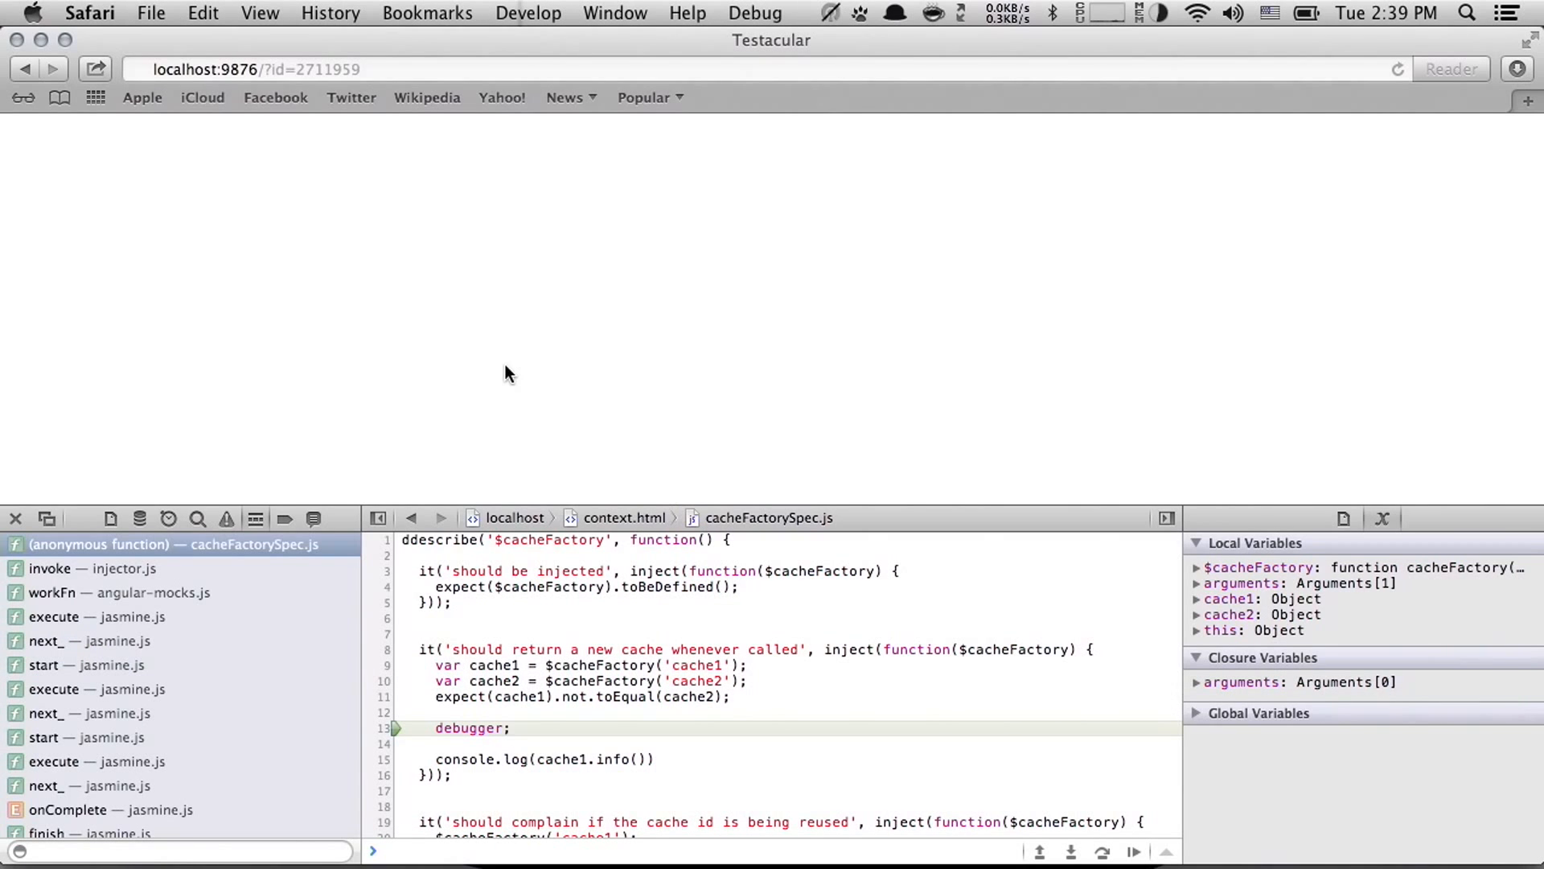
mouse_move(674, 302)
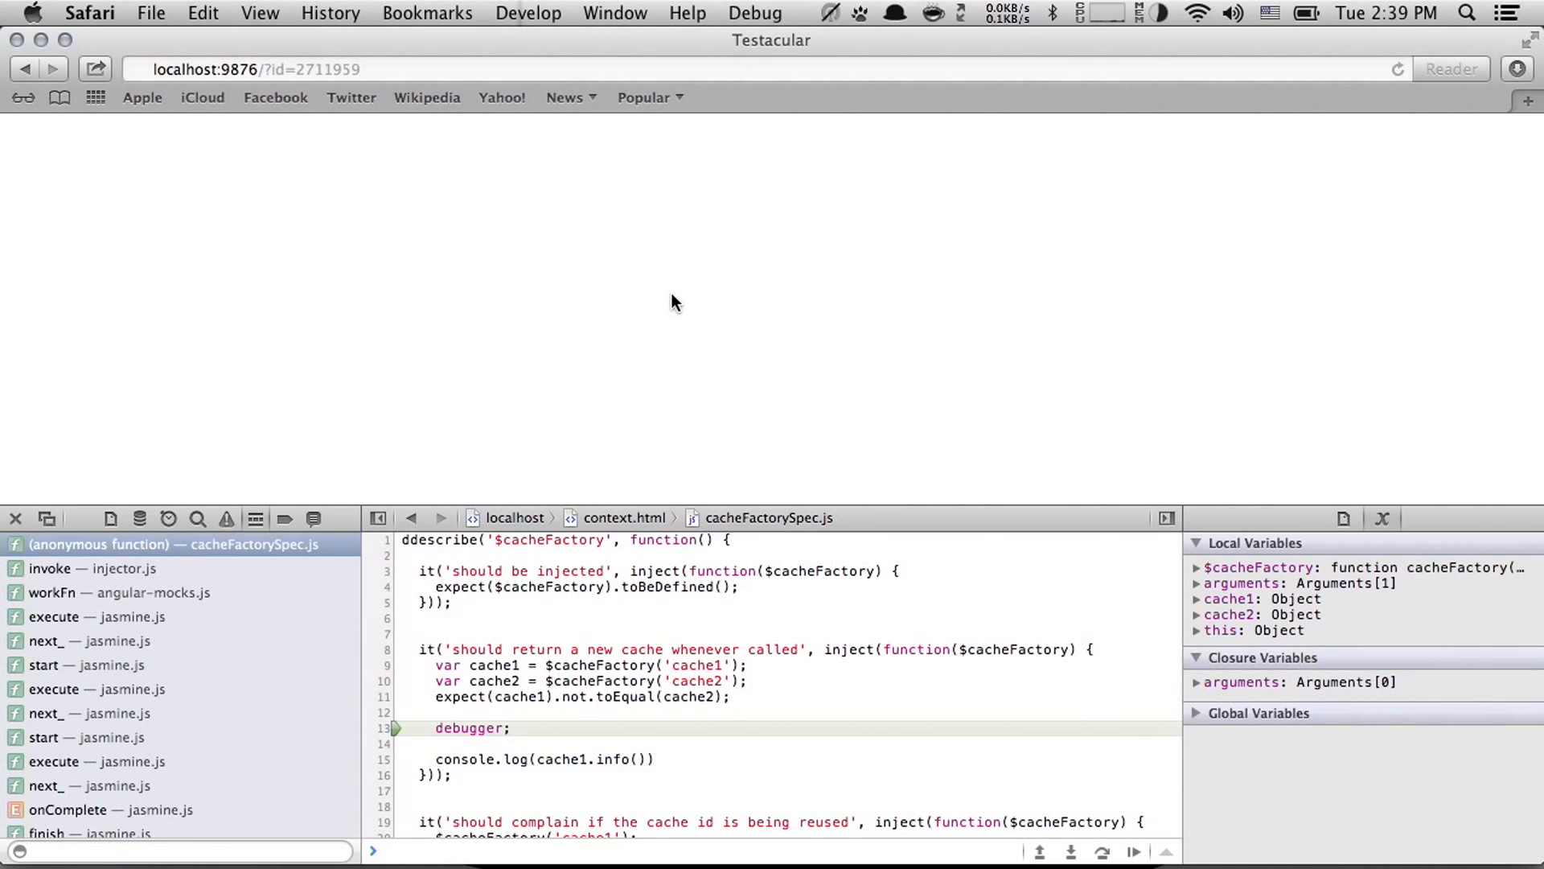
mouse_move(573, 691)
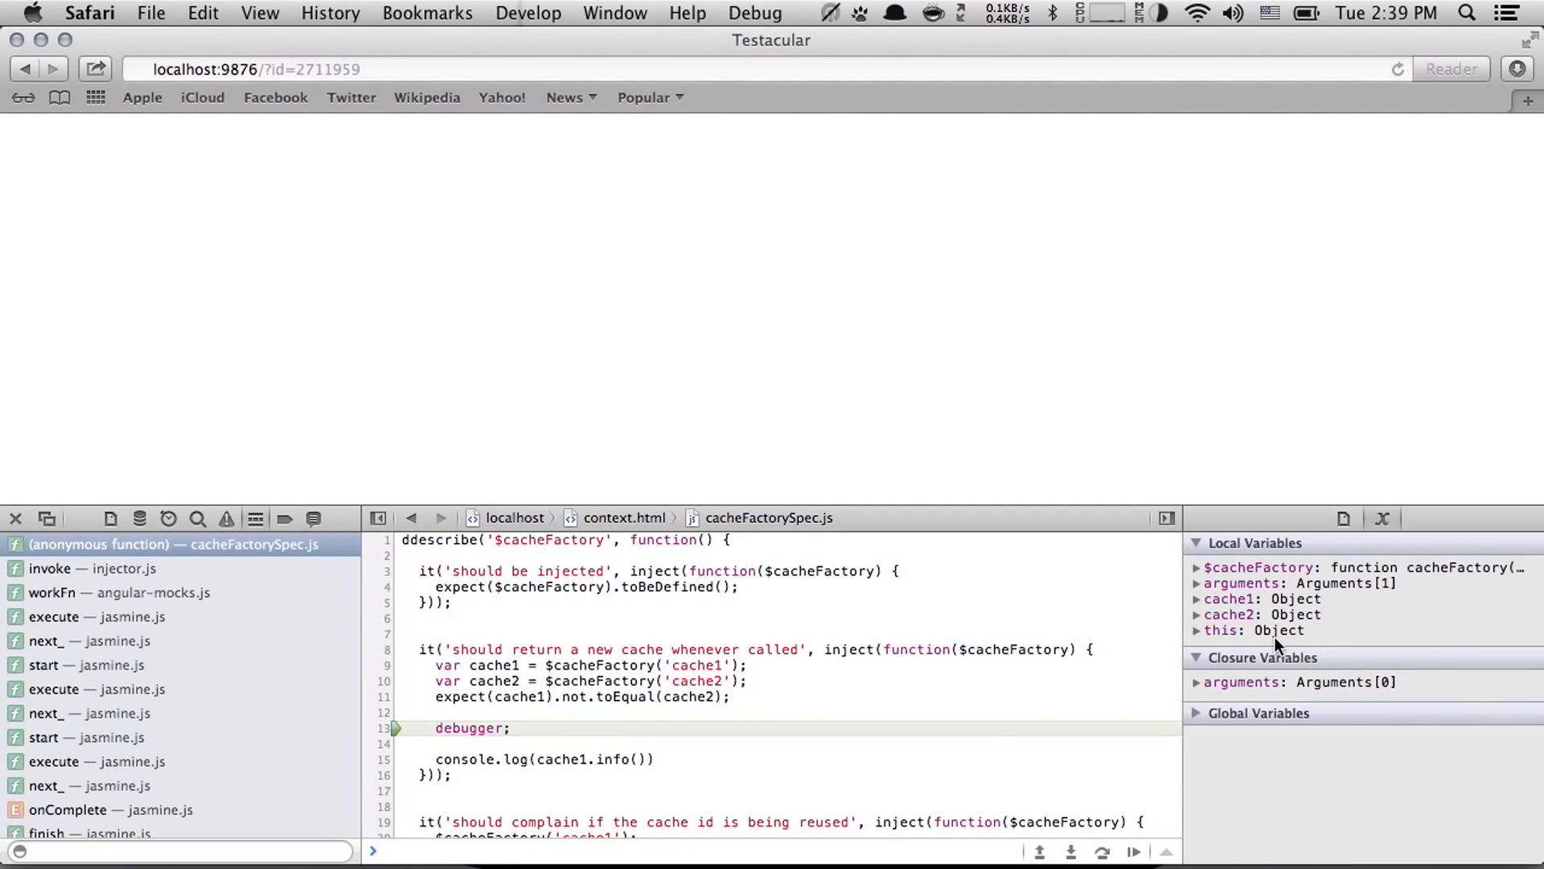
mouse_move(1000, 797)
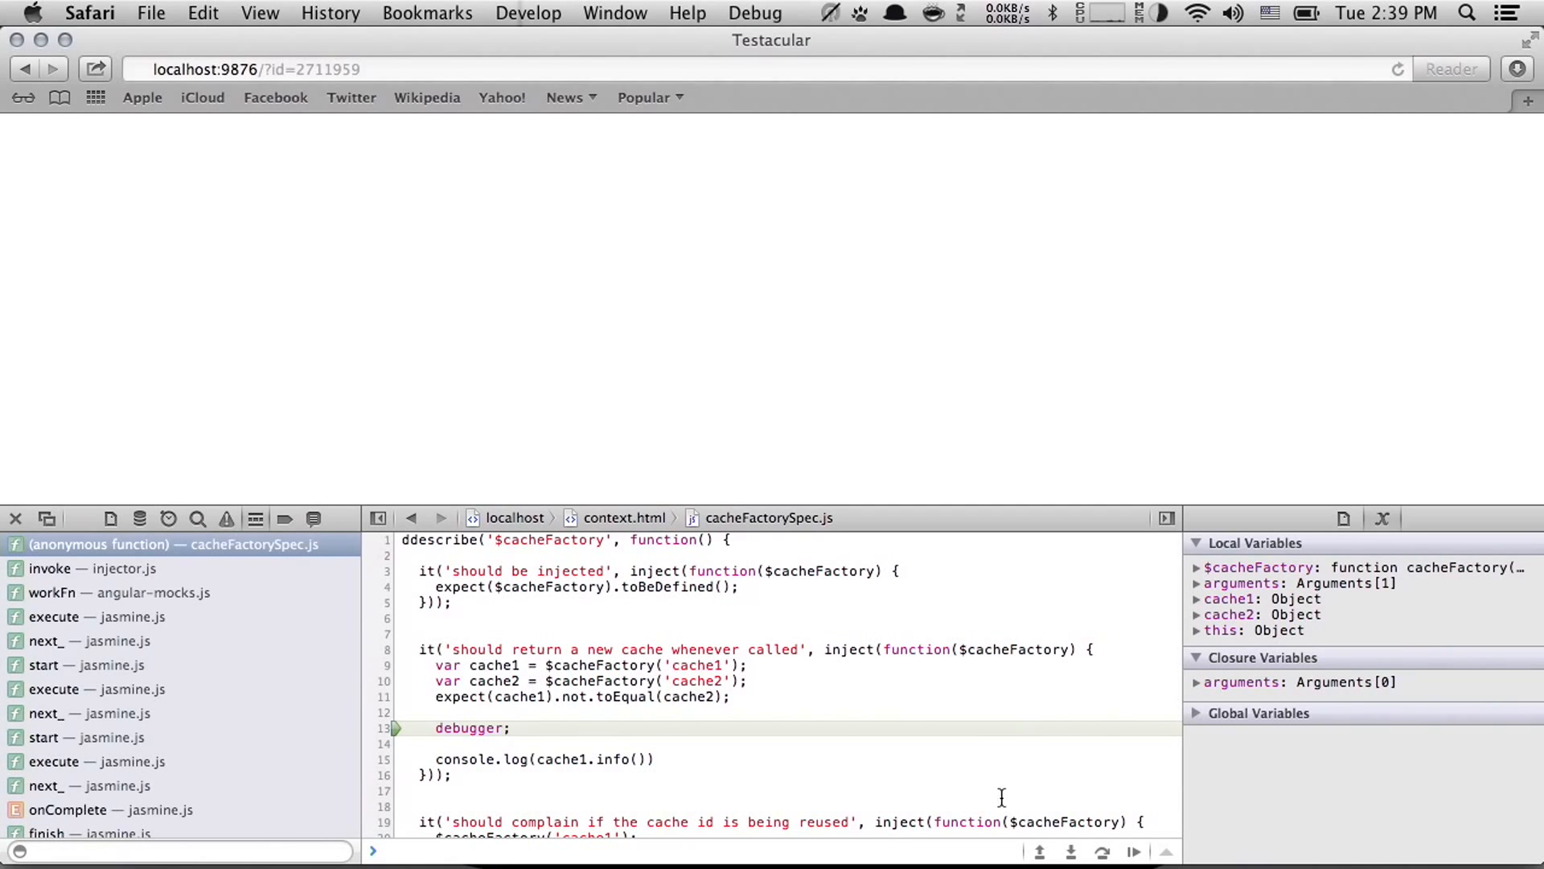
mouse_move(1068, 853)
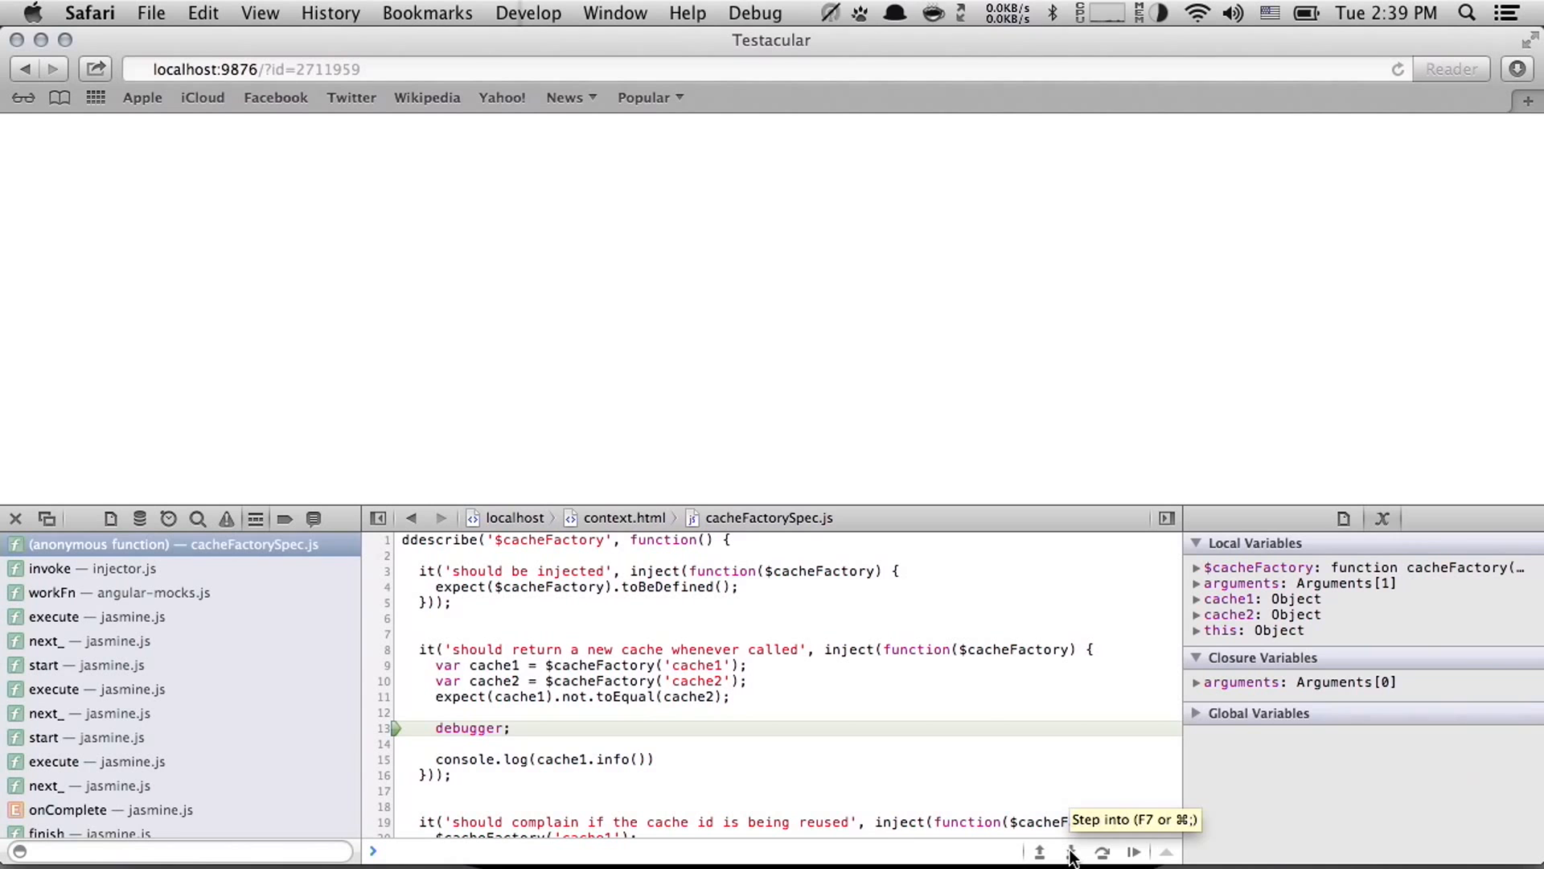